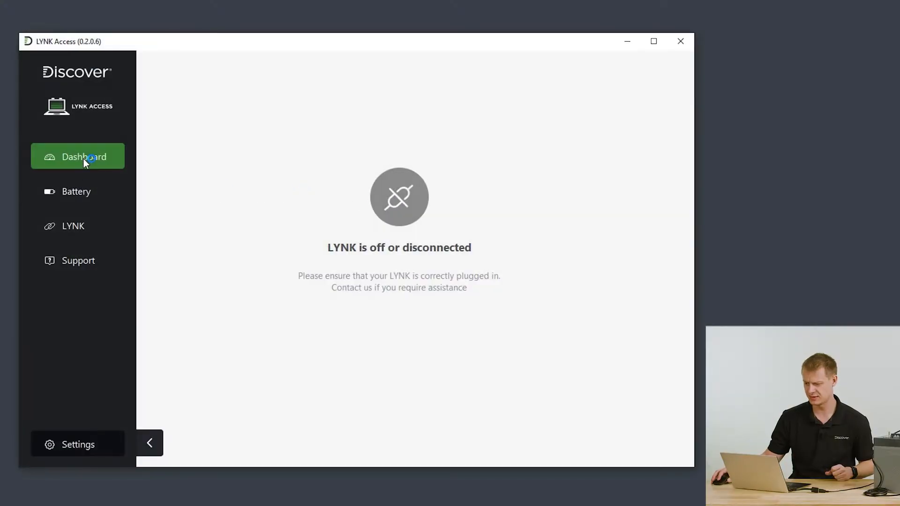
View the LYNK II device overview, then switch to the Support resources page
left_click(74, 226)
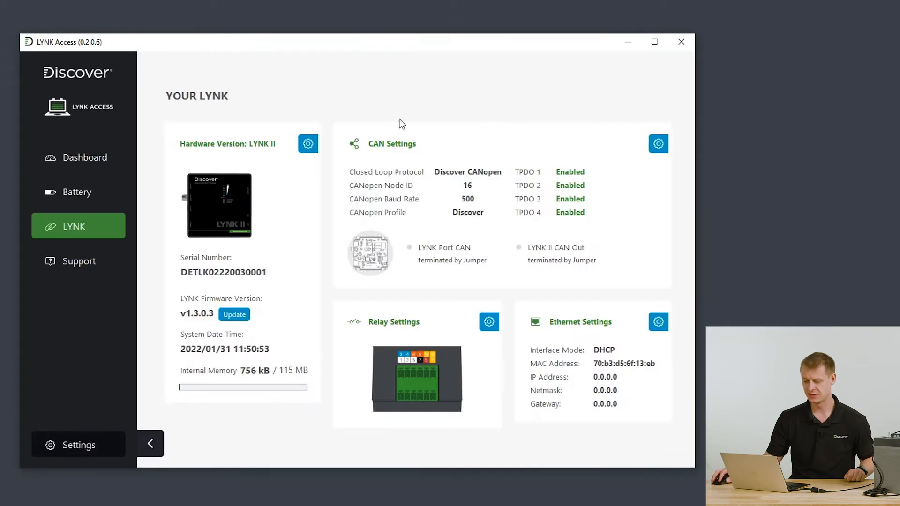
left_click(78, 261)
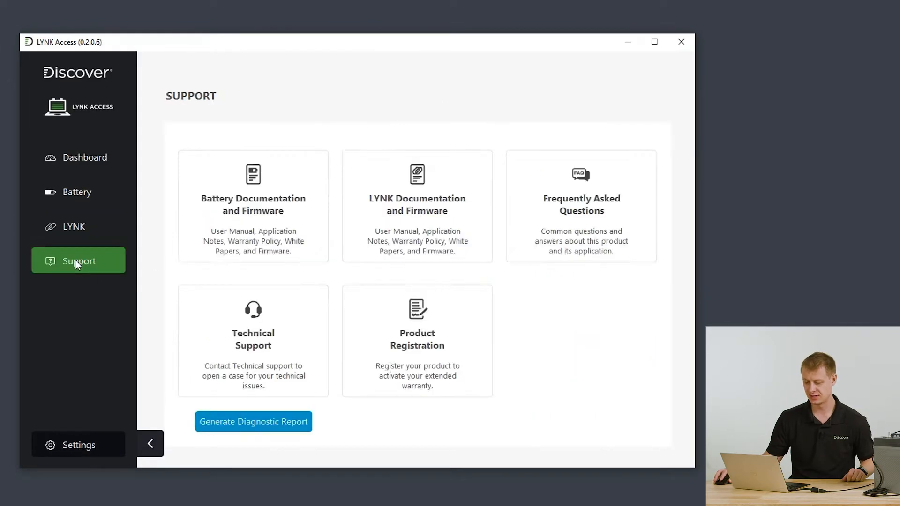
mouse_move(418, 219)
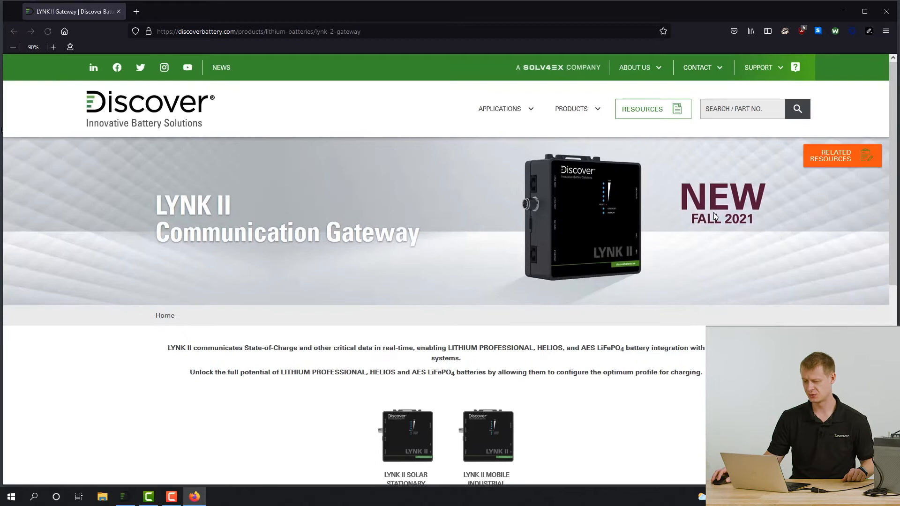
mouse_move(753, 205)
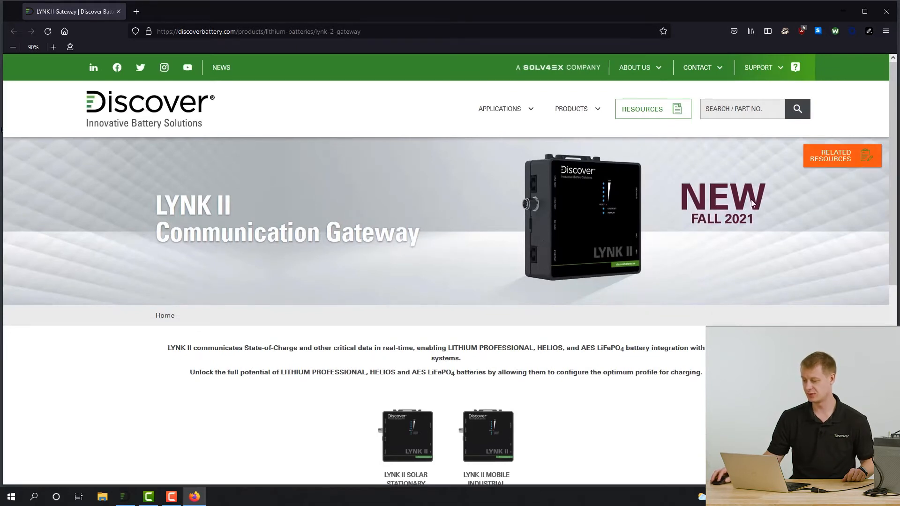
mouse_move(687, 139)
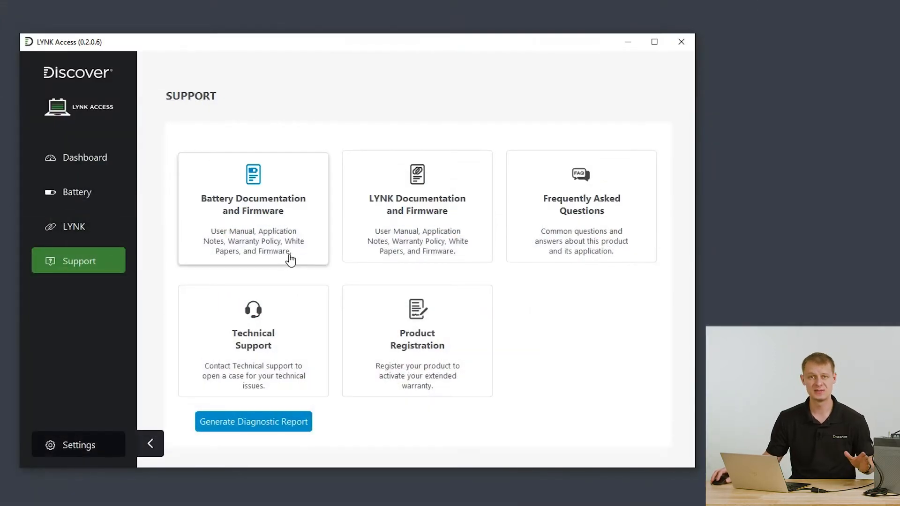
mouse_move(94, 235)
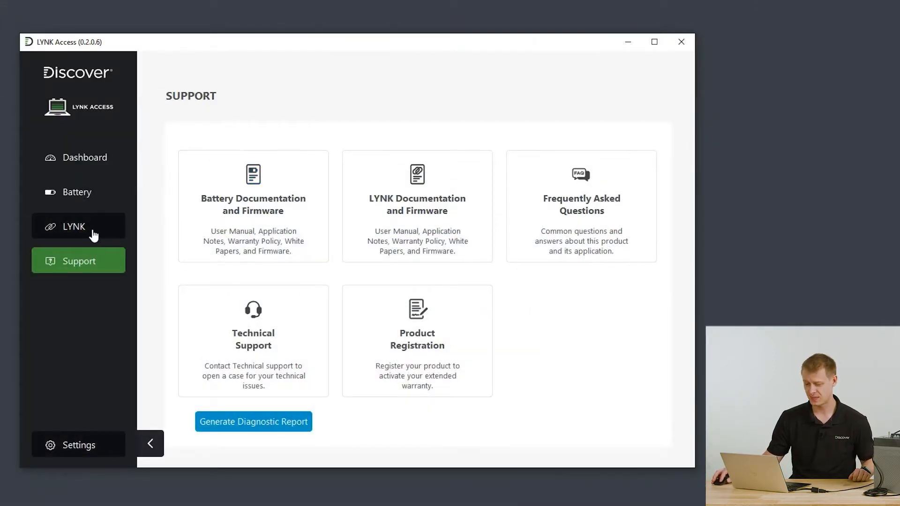
Return to the LYNK II overview showing firmware v1.3.0.3 with an Update option
left_click(74, 226)
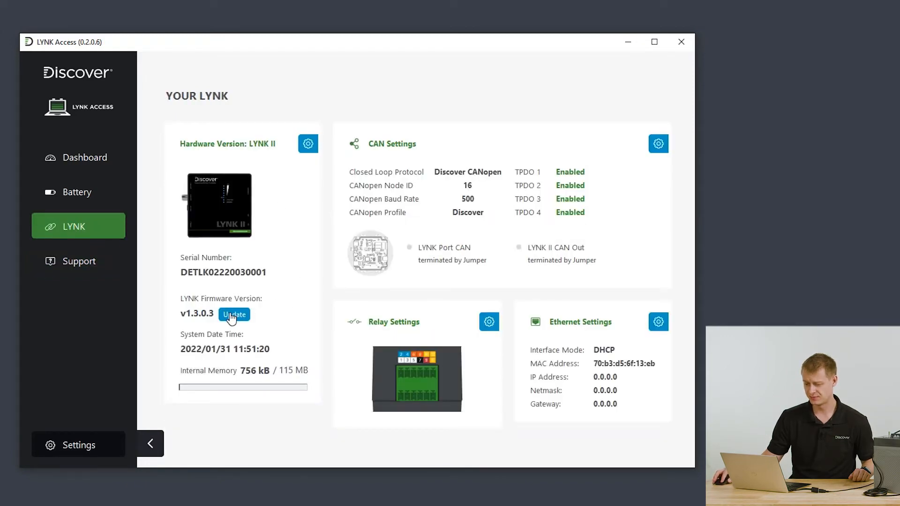
Start the firmware update and load LYNKFW_1.4.bin from the Desktop, showing v1.4.0.0 available
left_click(234, 315)
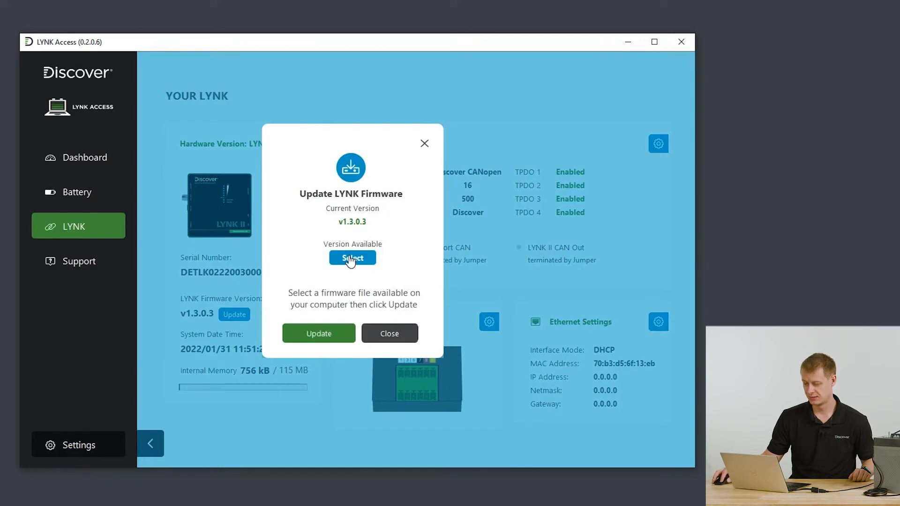
left_click(352, 258)
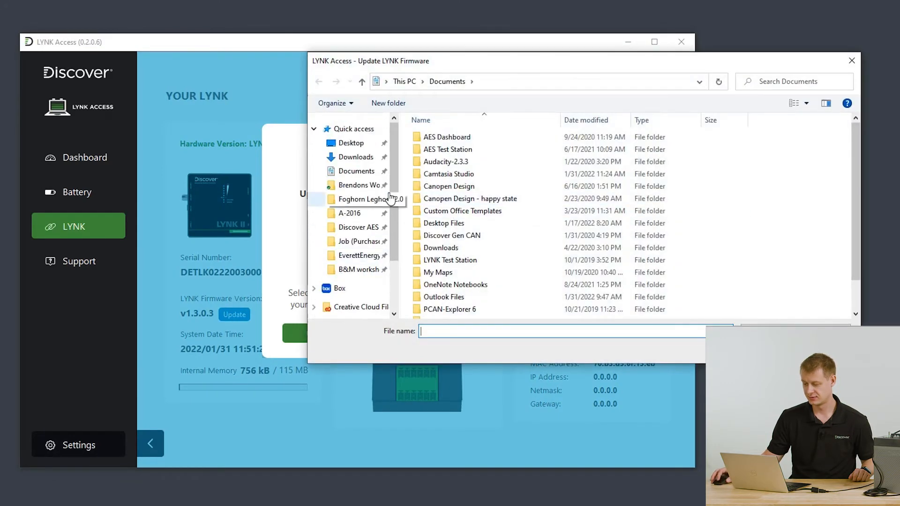
left_click(350, 143)
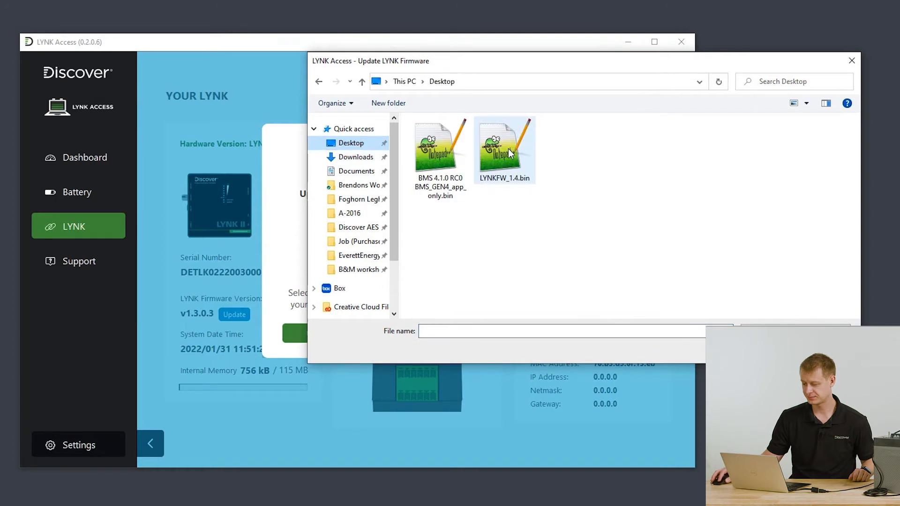
left_click(505, 149)
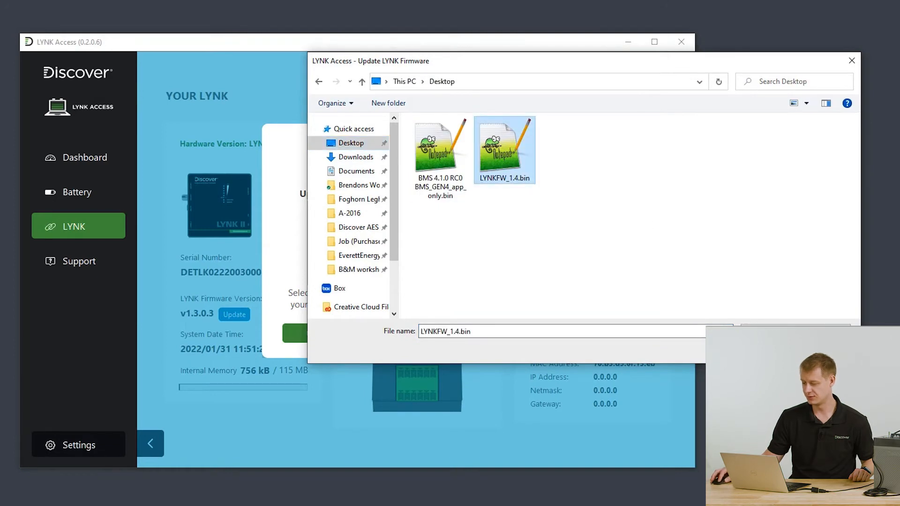
left_click(505, 149)
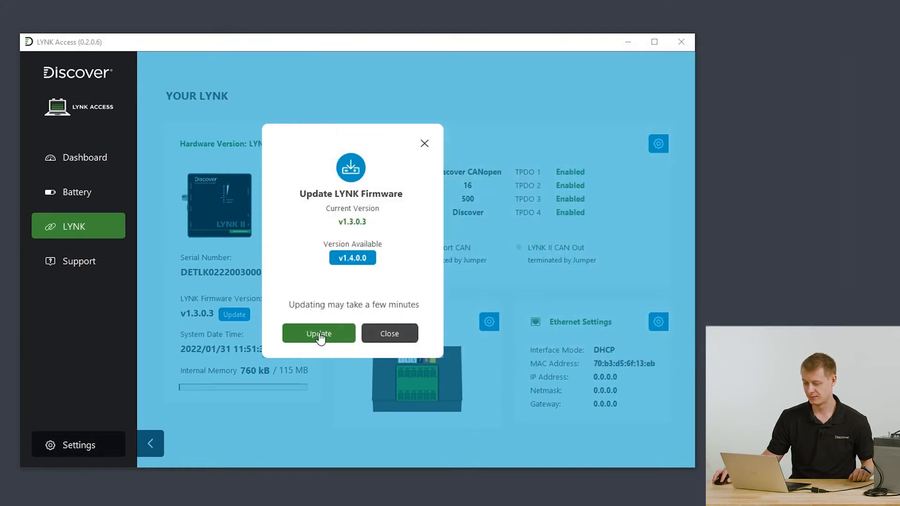
Install the v1.4.0.0 firmware and dismiss the 'Firmware updated to 1.4.0.0' notice
left_click(319, 333)
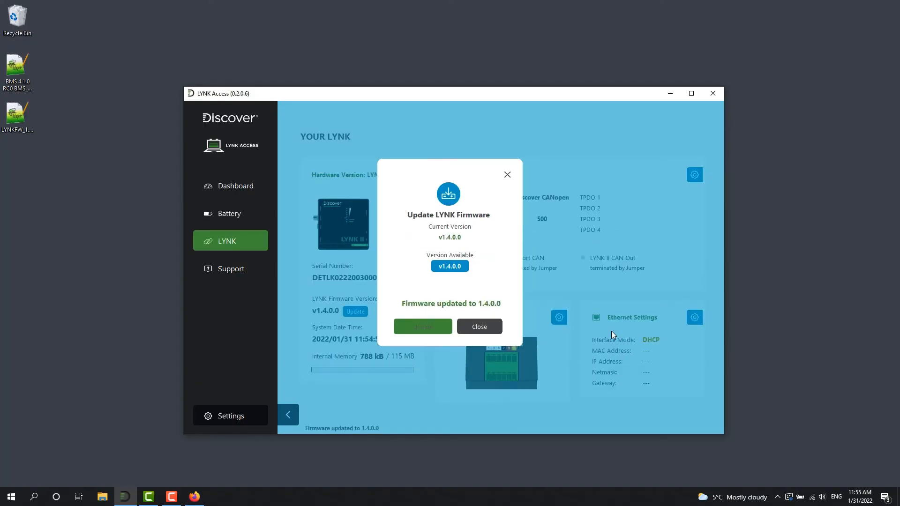
left_click(479, 326)
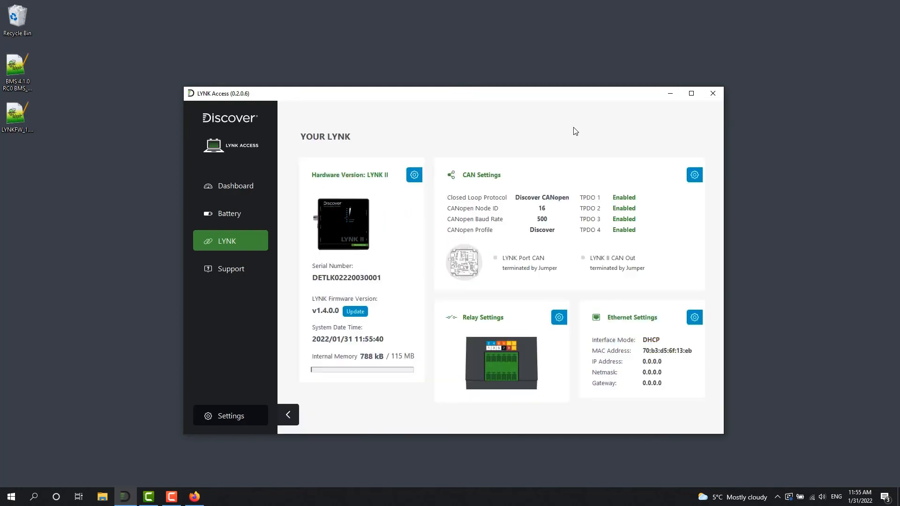